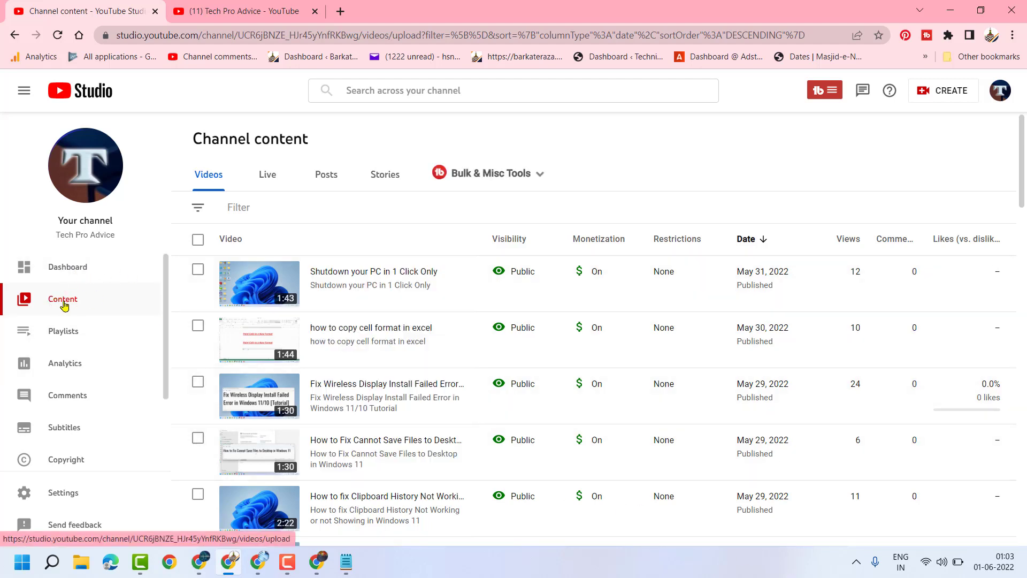
mouse_move(62, 303)
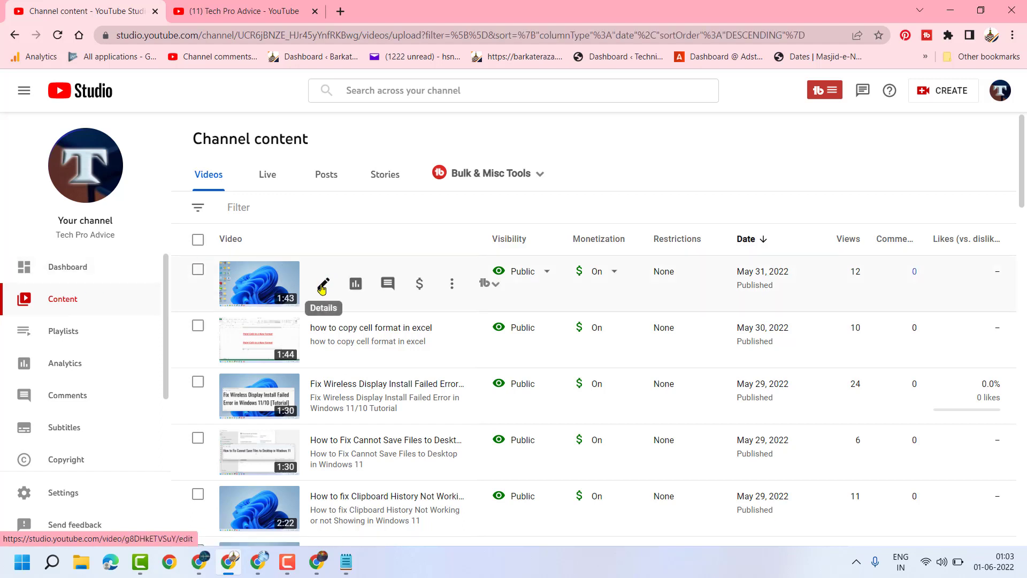
Open the Details editor for 'Shutdown your PC in 1 Click Only' from the content list
click(322, 283)
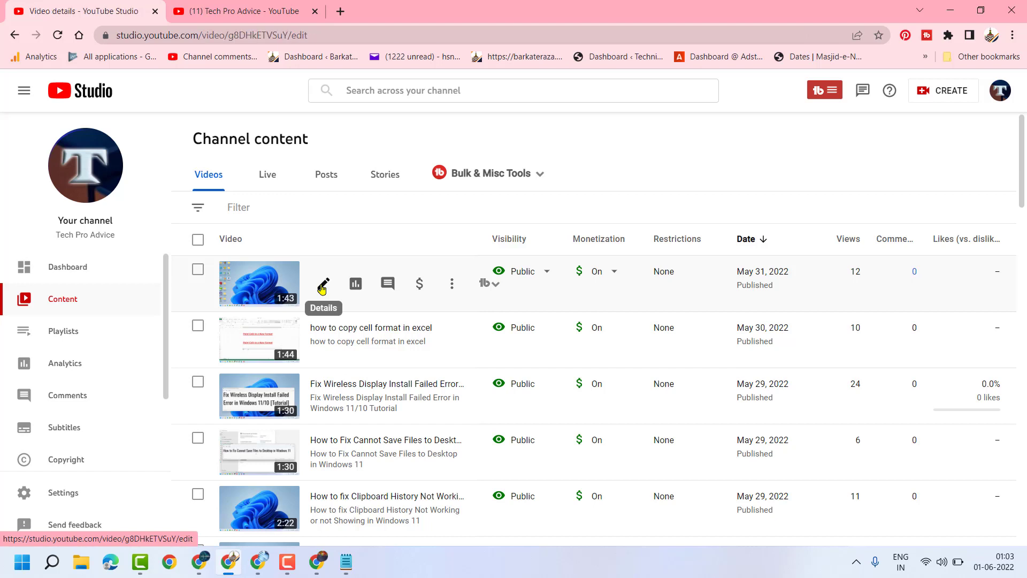
Enter the video's details page and scroll down to the Thumbnail options
click(321, 283)
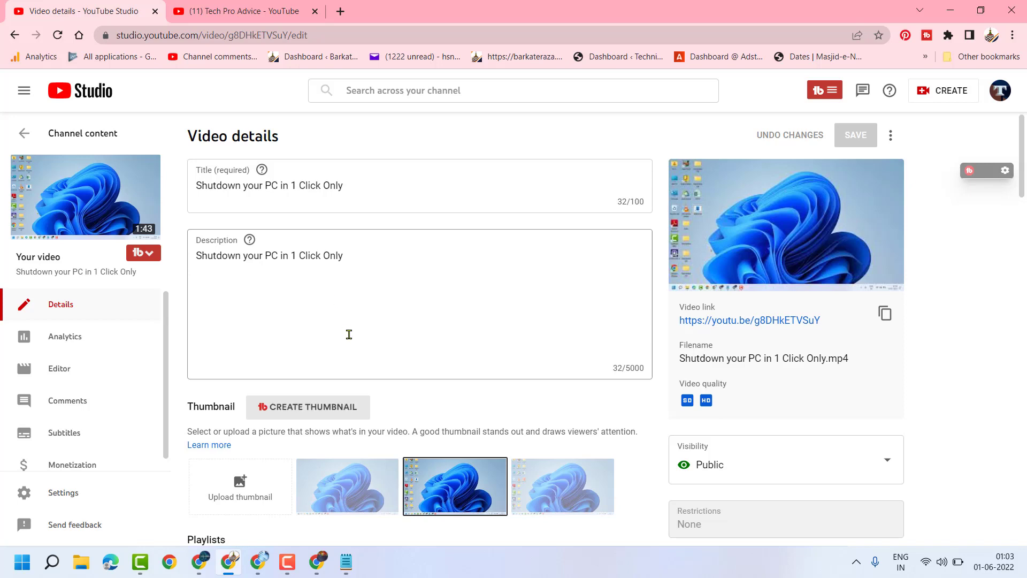
scroll(down, 3)
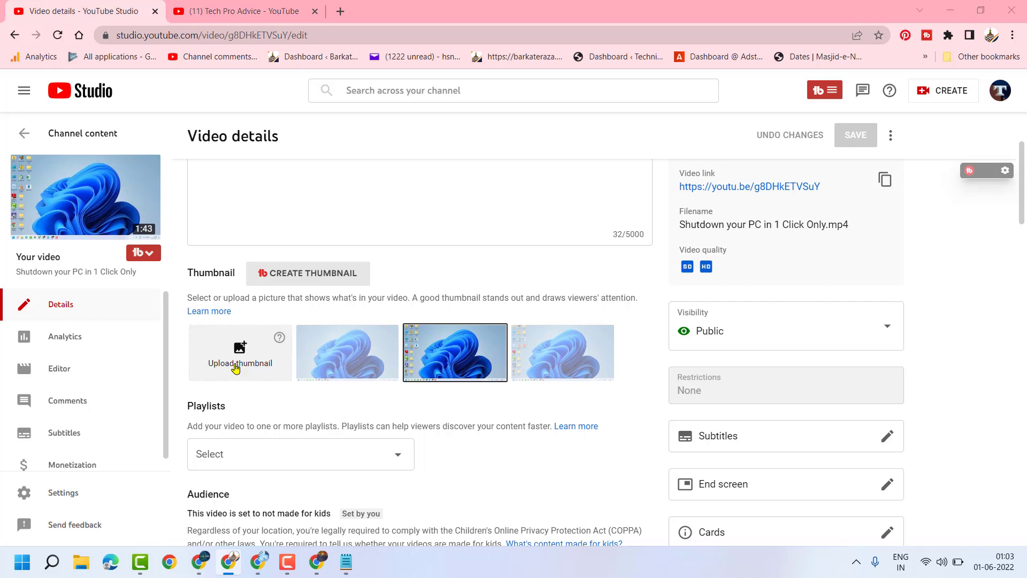
Upload the 'Shutdown your PC in 1 Click Only' PNG from Downloads as the thumbnail
click(236, 362)
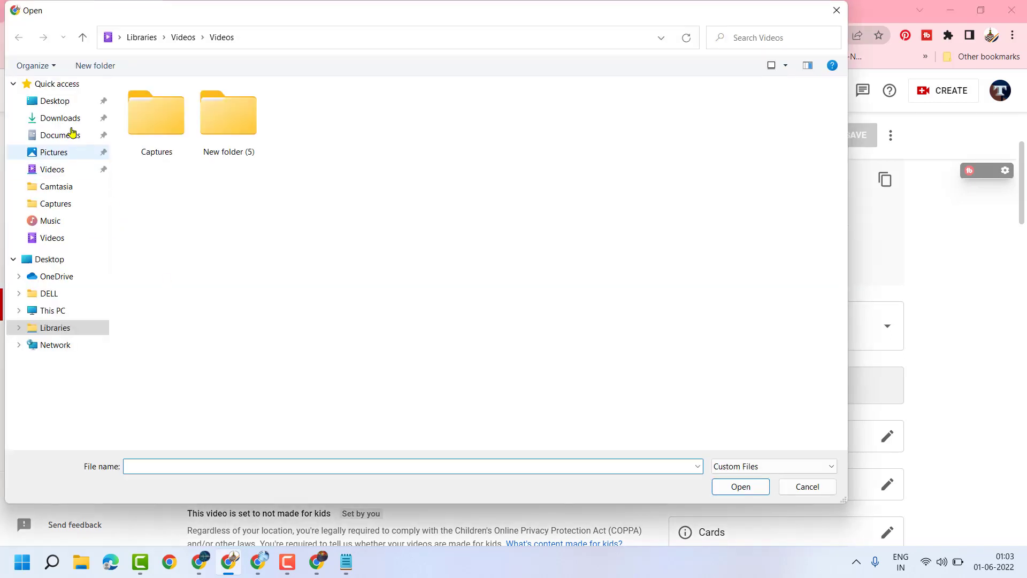
click(50, 310)
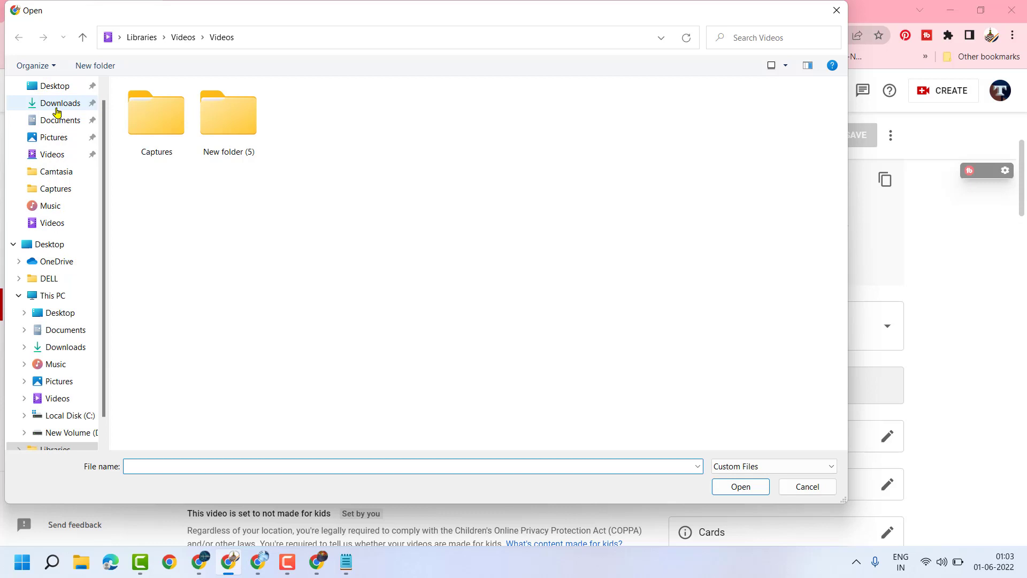
click(63, 103)
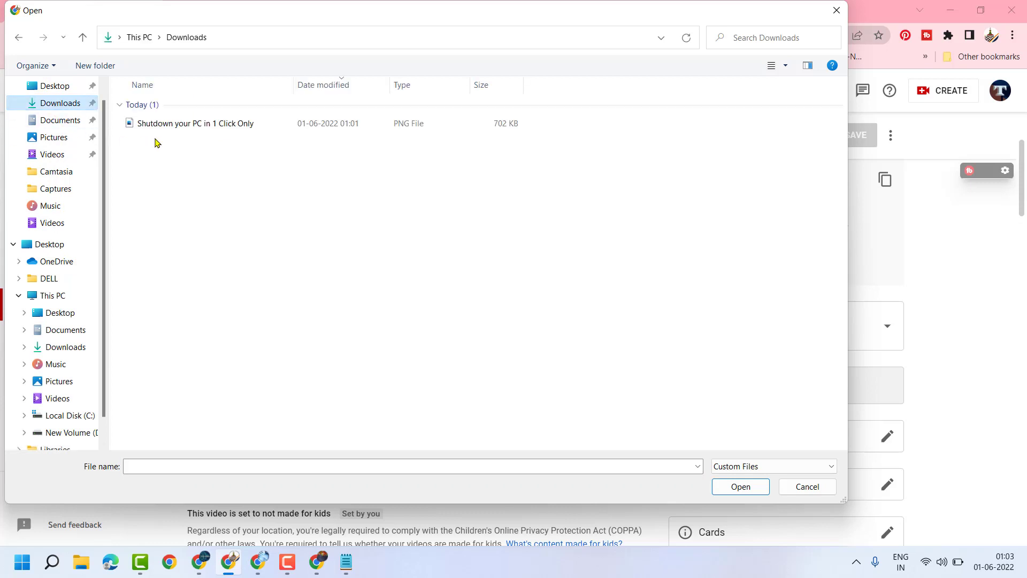
mouse_move(169, 123)
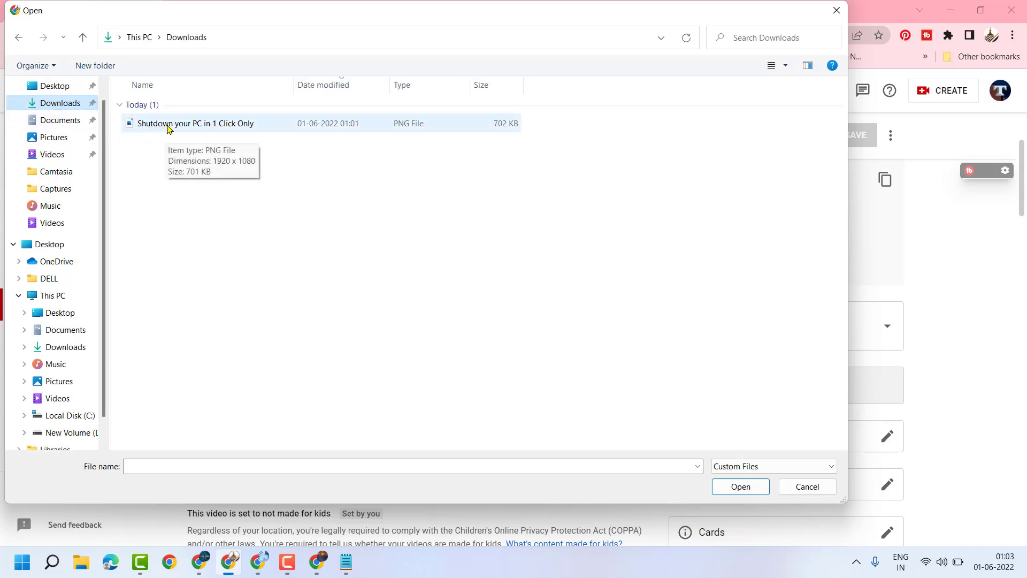
click(195, 123)
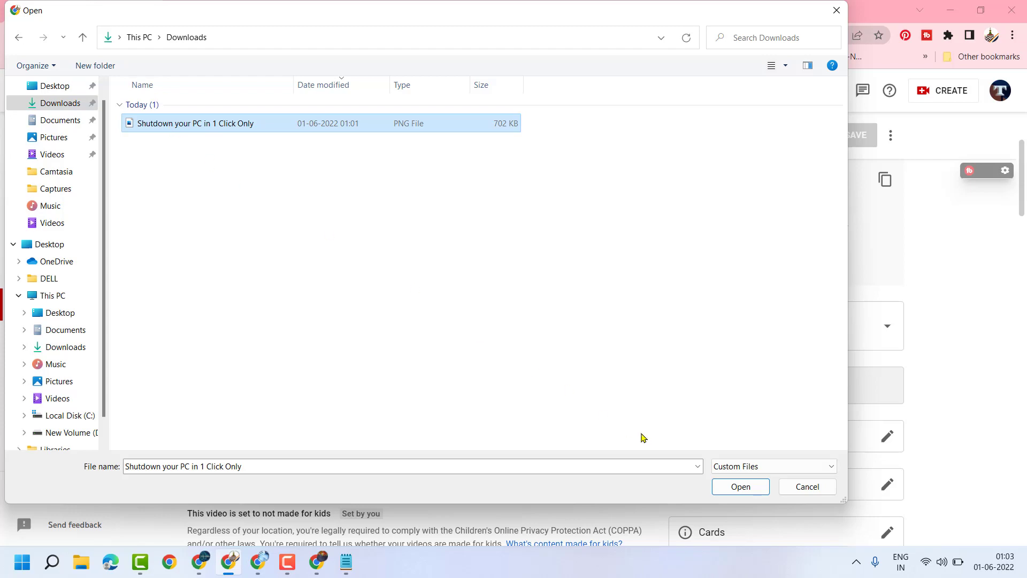
click(740, 486)
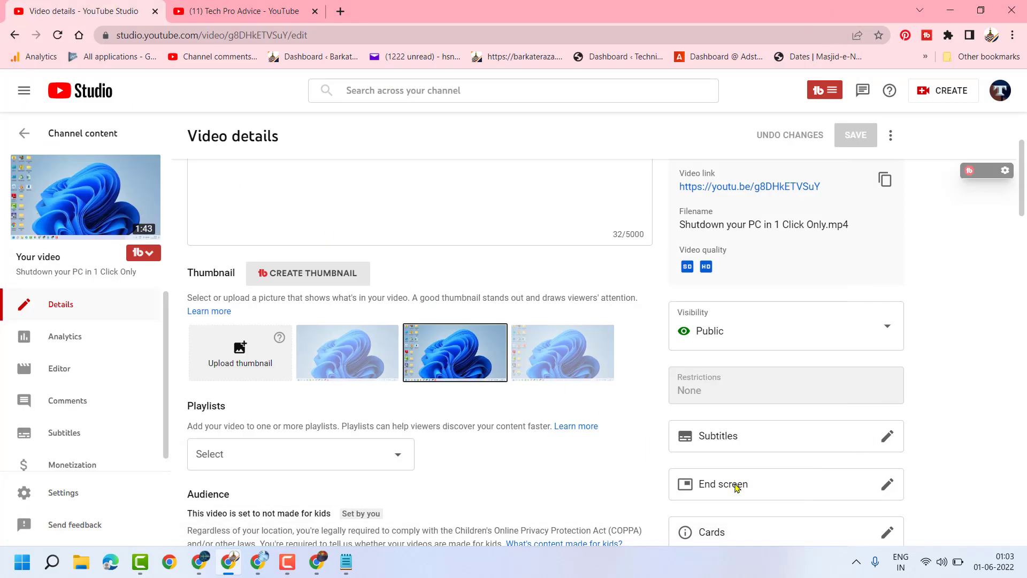
Select the uploaded SHUTDOWN YOUR PC IN 1 CLICK ONLY image as the thumbnail
click(239, 352)
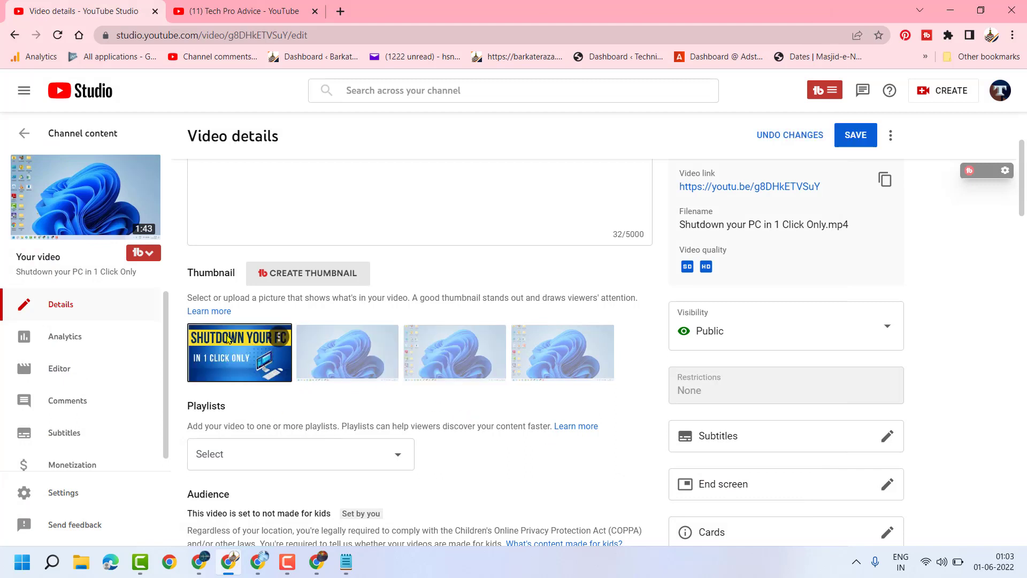
mouse_move(279, 411)
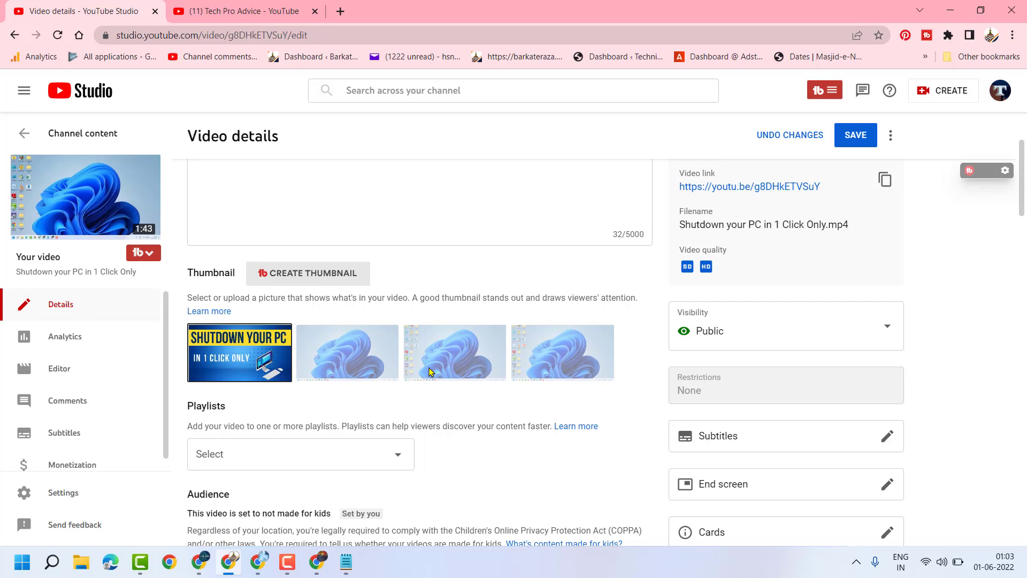
mouse_move(856, 135)
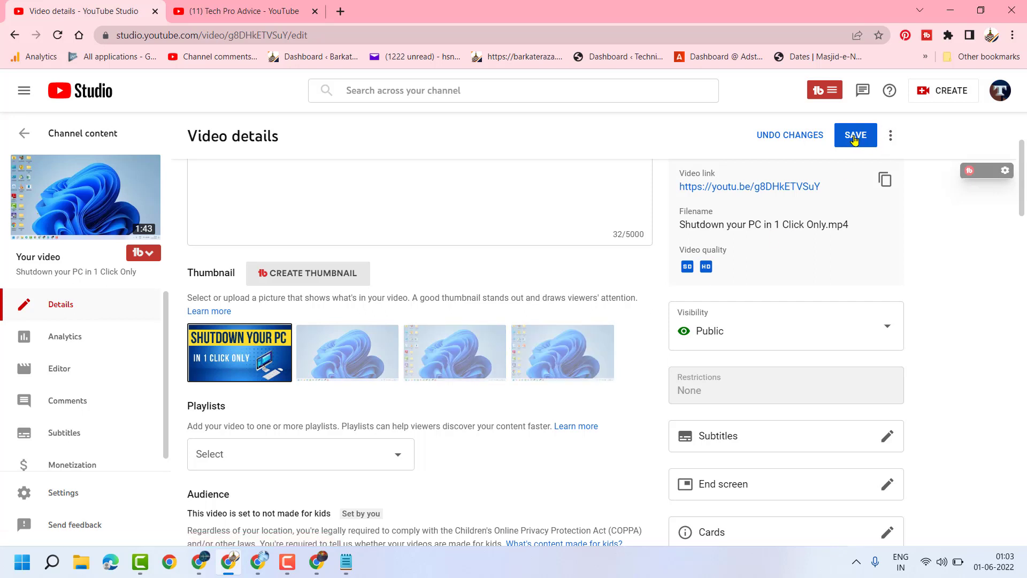
Save the video details so the new custom thumbnail takes effect
click(855, 135)
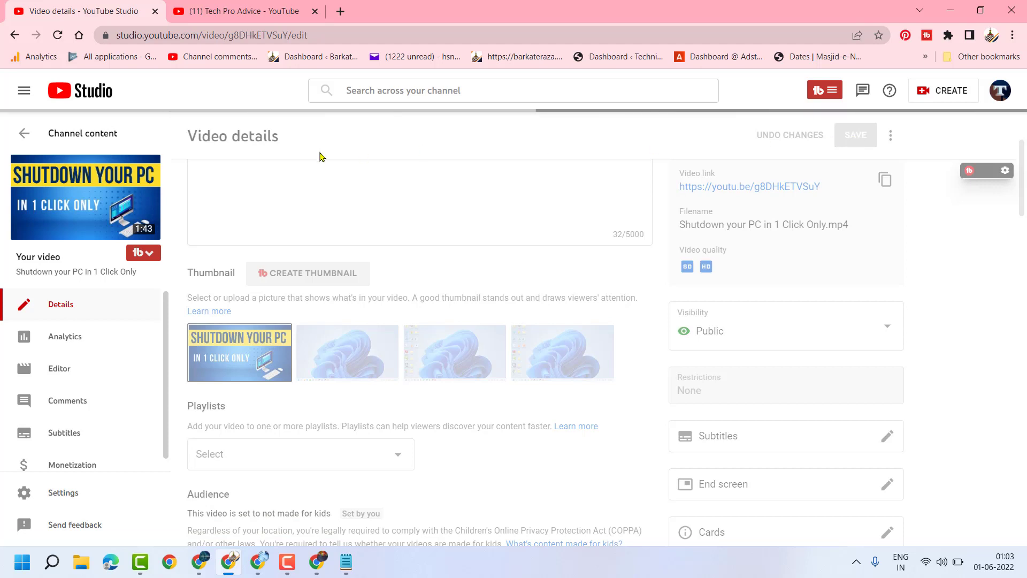
mouse_move(395, 367)
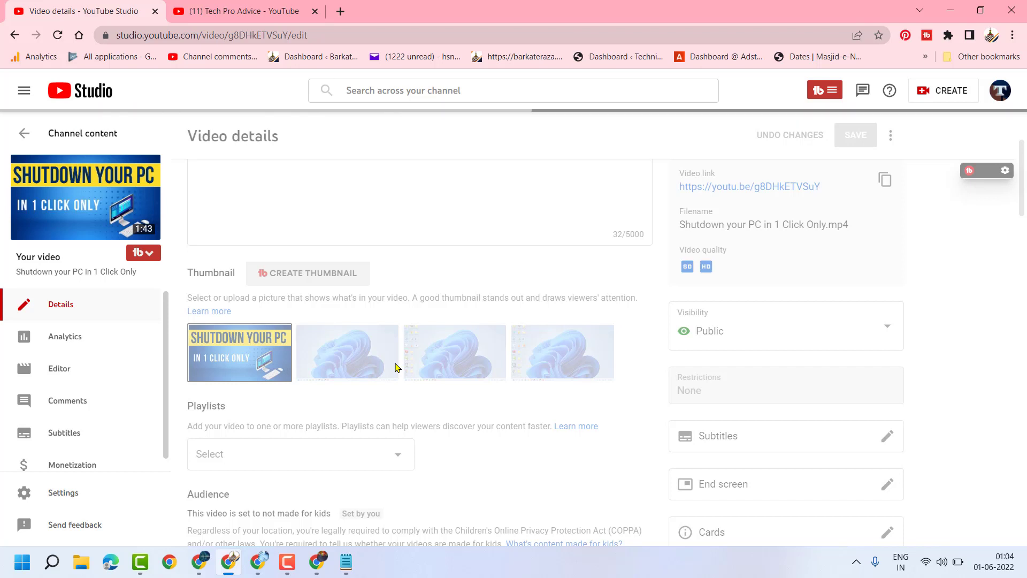
mouse_move(431, 383)
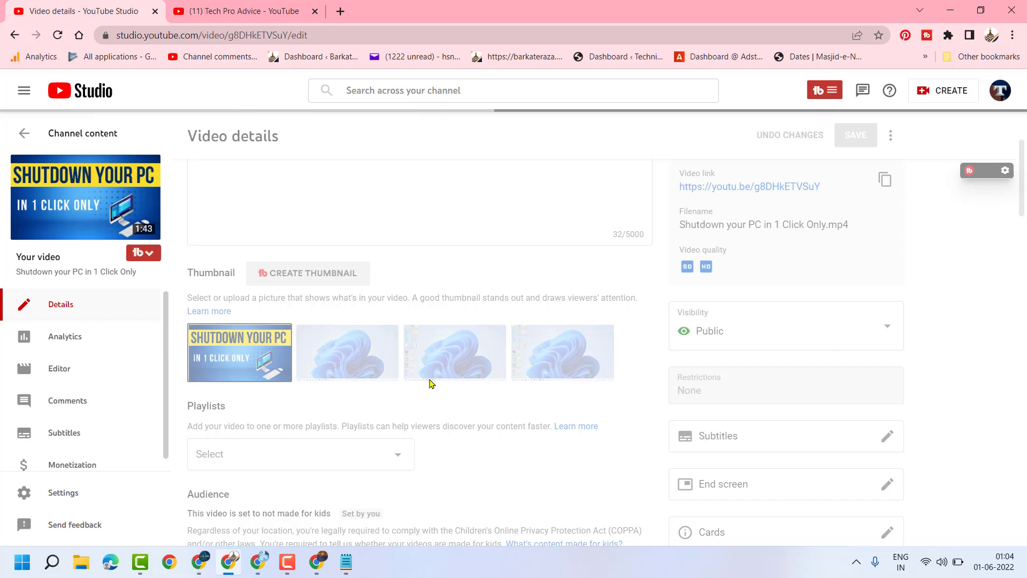